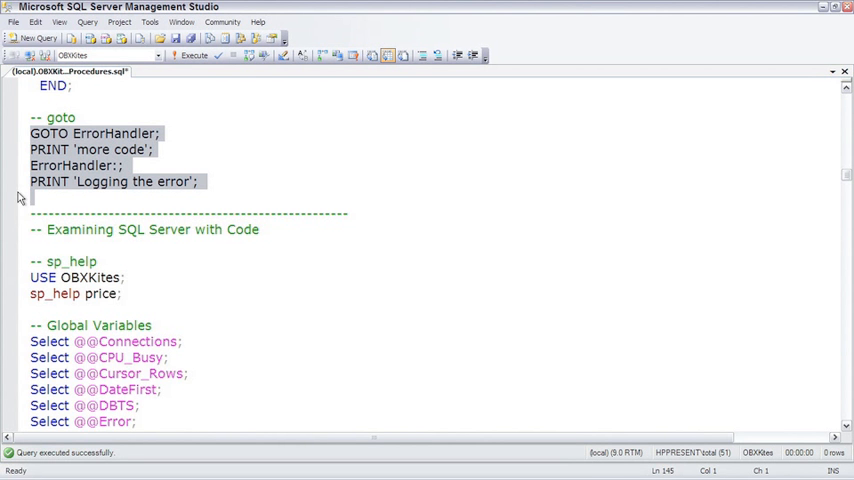
pyautogui.moveTo(32, 192)
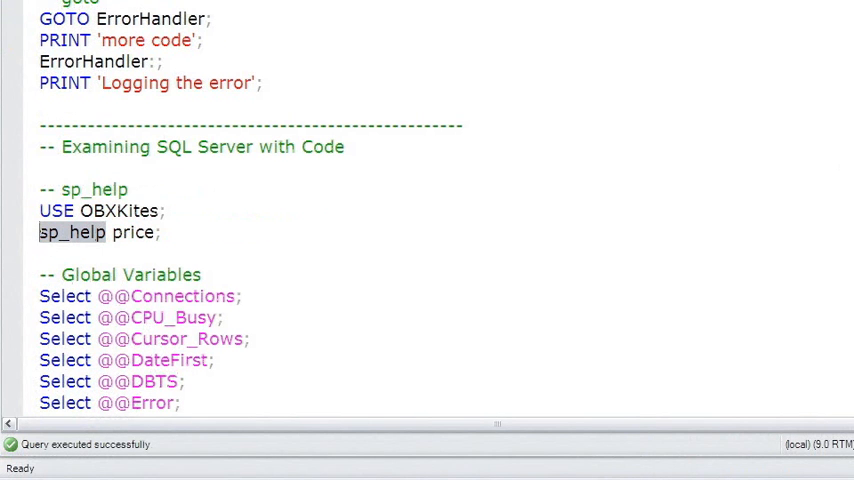
pyautogui.moveTo(42, 232)
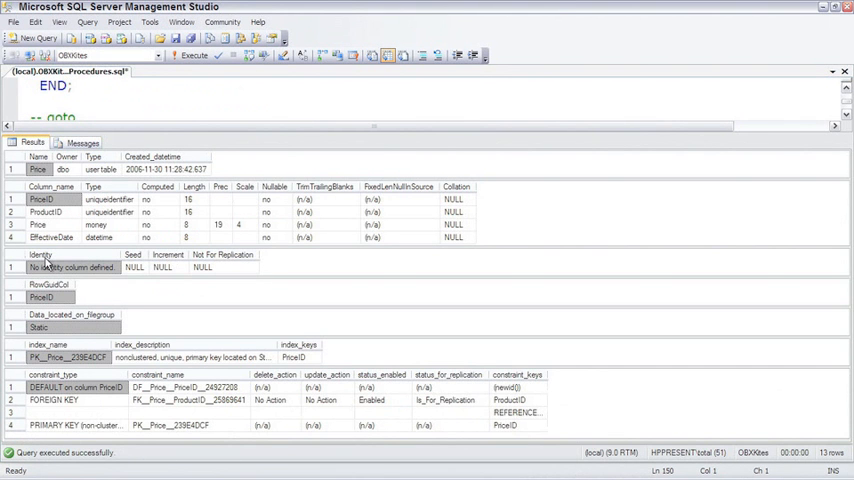
pyautogui.moveTo(50, 286)
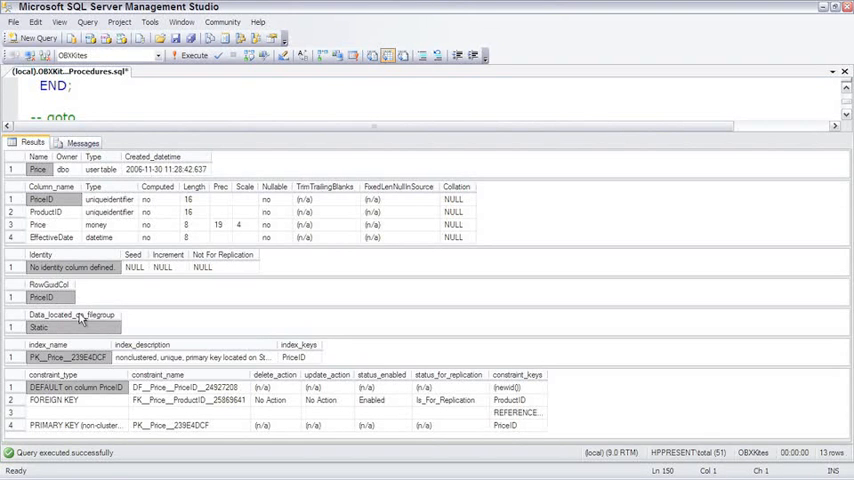
pyautogui.moveTo(80, 356)
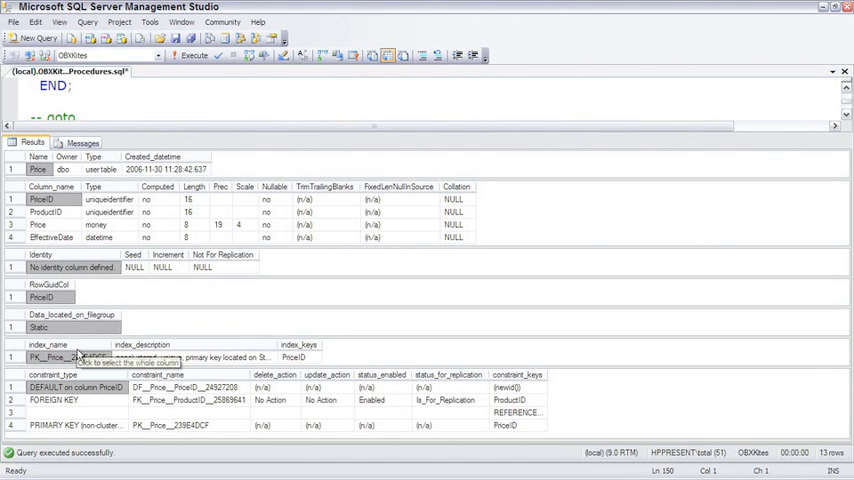
pyautogui.moveTo(180, 132)
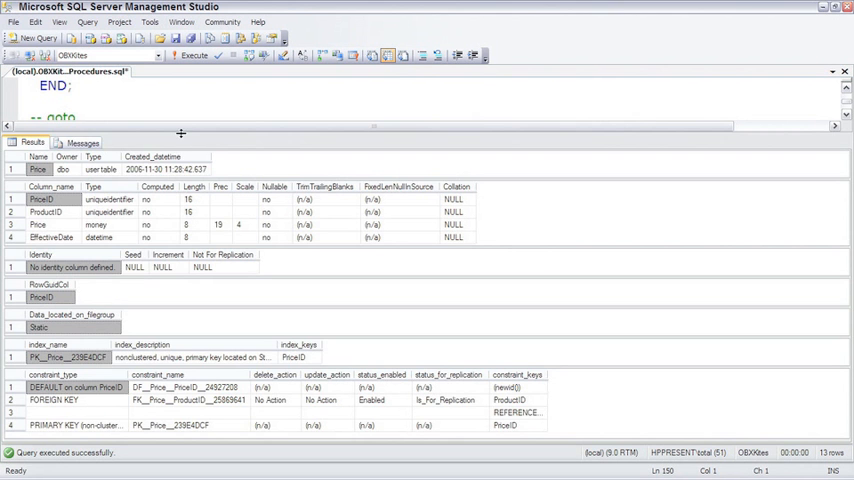
# Pull the editor/results splitter down so the sp_help script shows above the results
pyautogui.moveTo(180, 132); pyautogui.dragTo(180, 336)
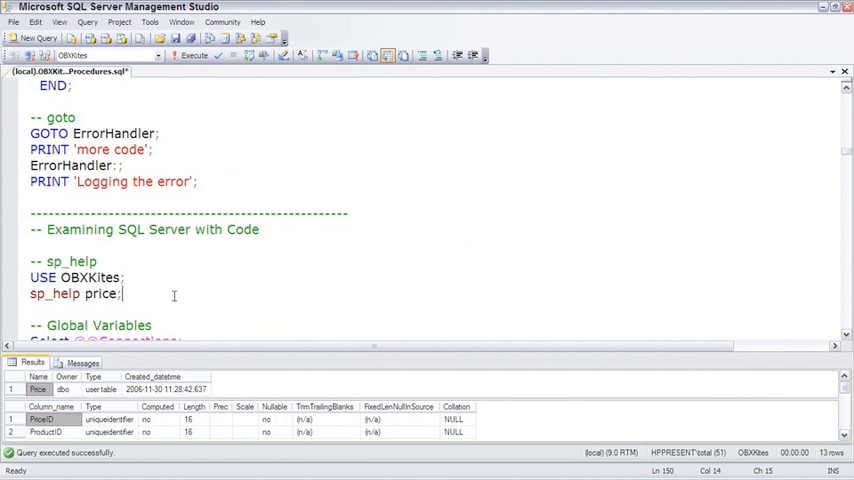
pyautogui.scroll(-3)
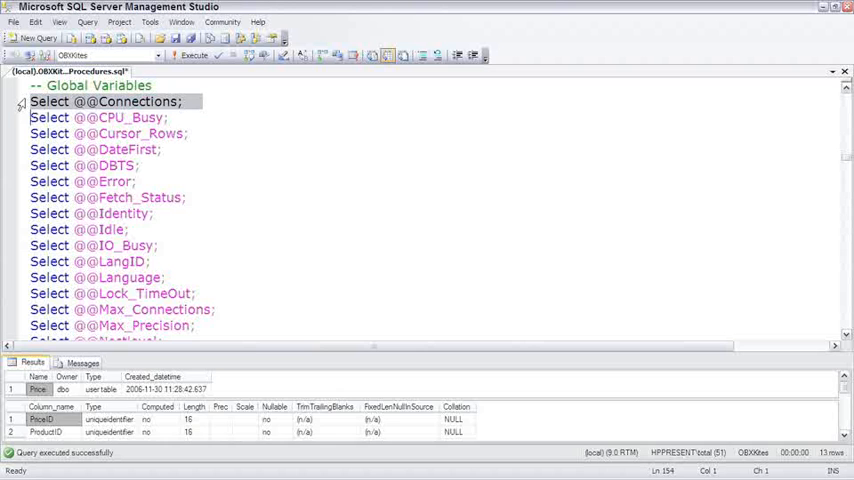
pyautogui.click(194, 56)
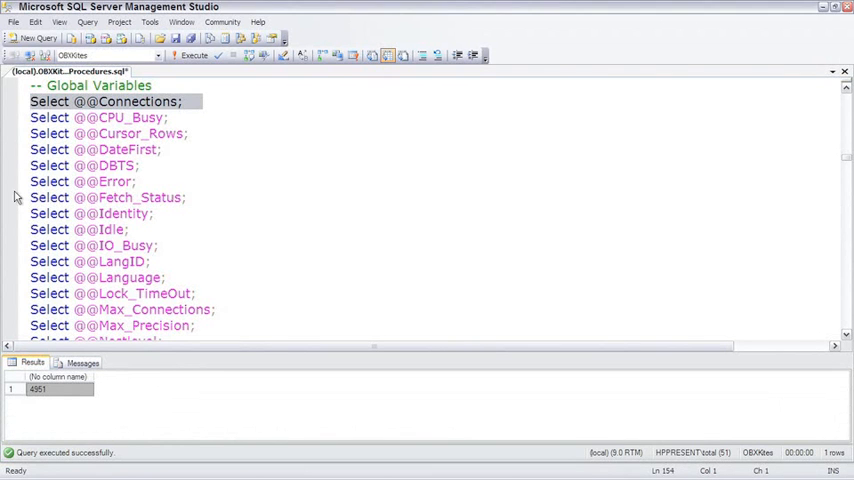
pyautogui.click(108, 196)
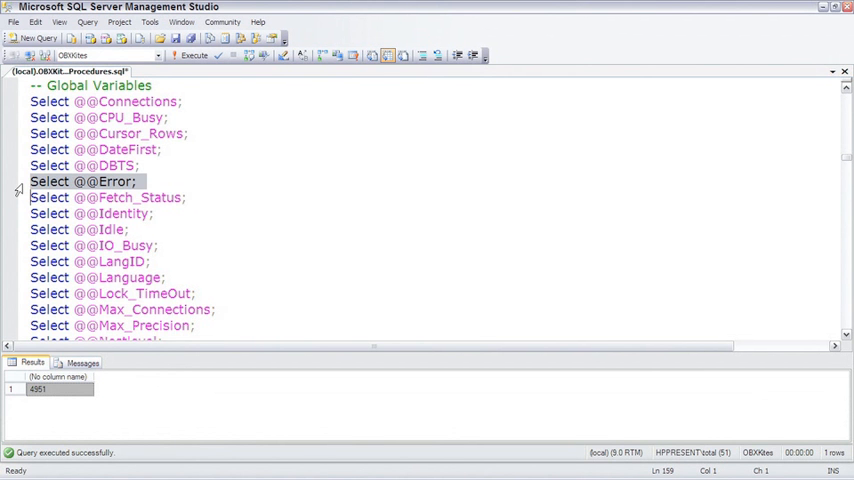
pyautogui.scroll(-3)
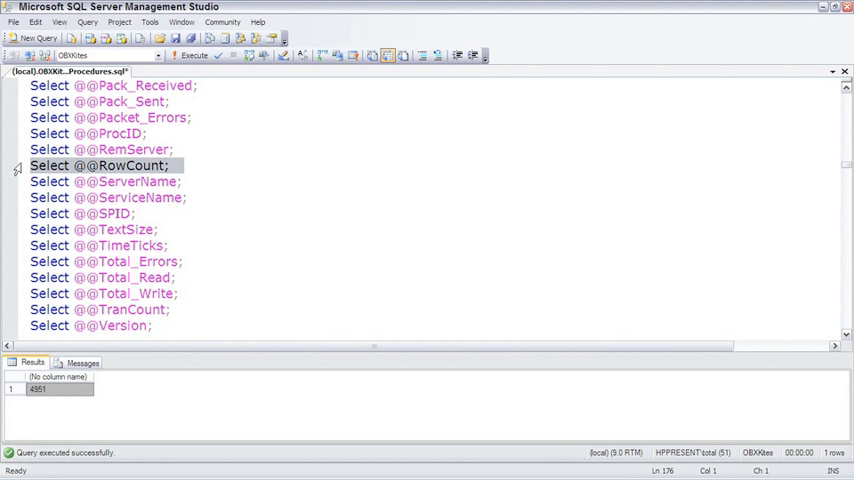
pyautogui.scroll(3)
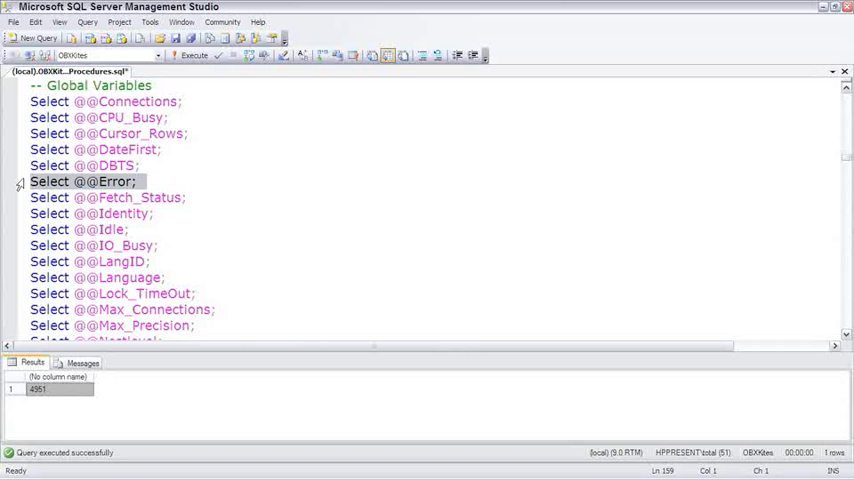
pyautogui.scroll(-3)
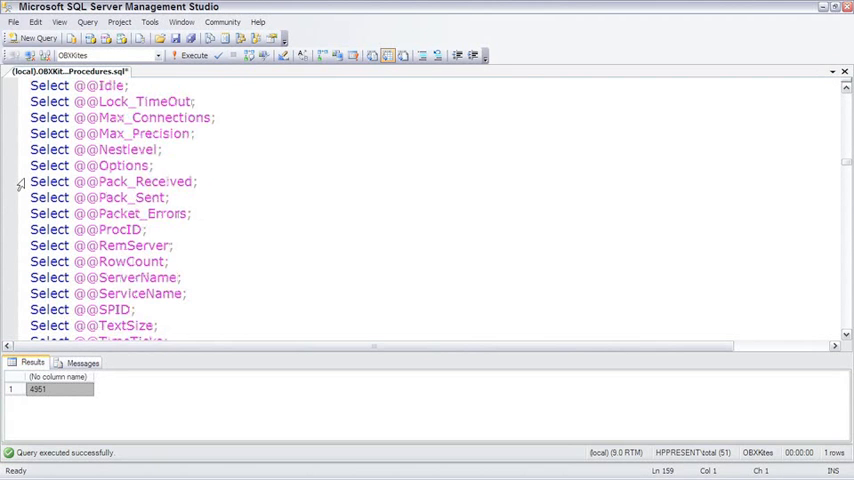
pyautogui.scroll(-3)
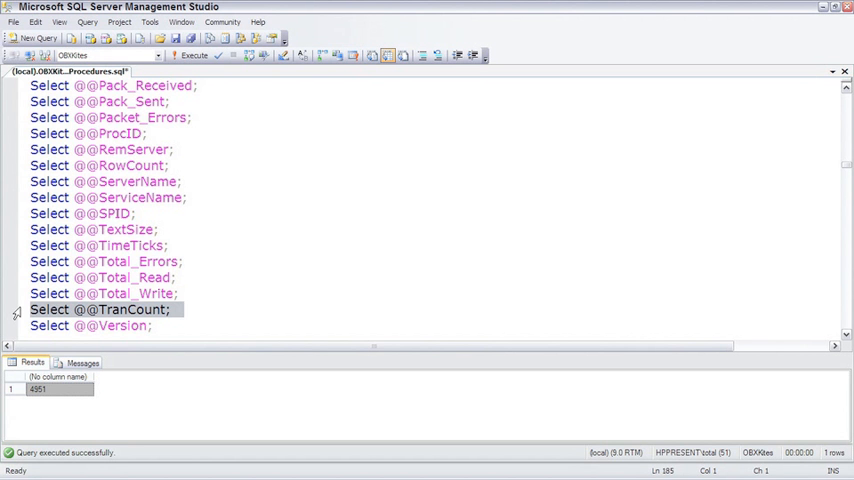
pyautogui.scroll(-3)
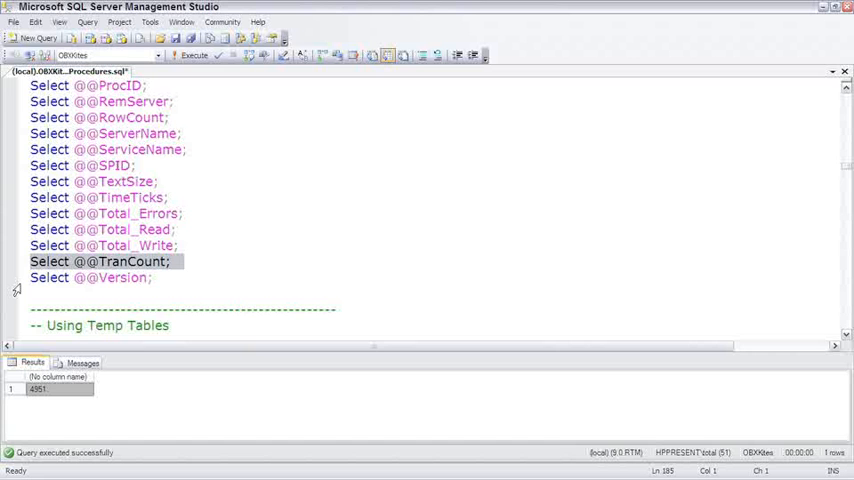